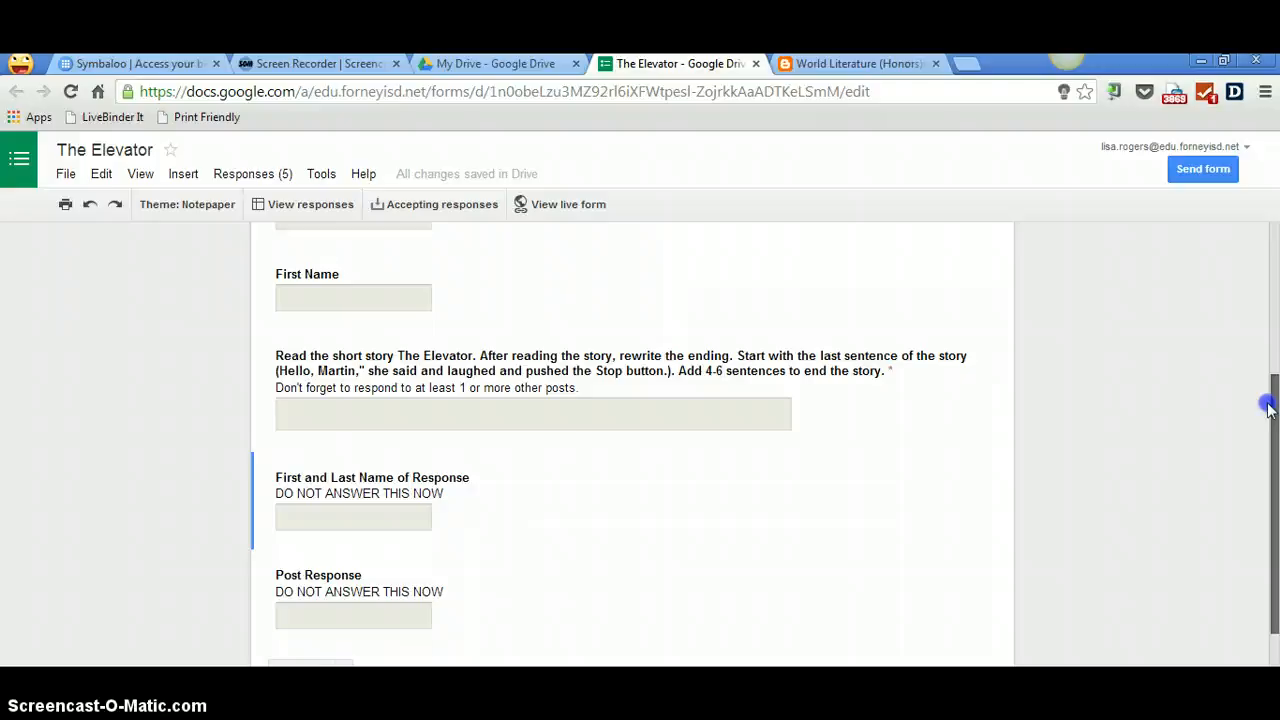
View The Elevator form live as a respondent and scroll through its name fields
{"action": "scroll", "scroll_direction": "down", "scroll_amount": 3}
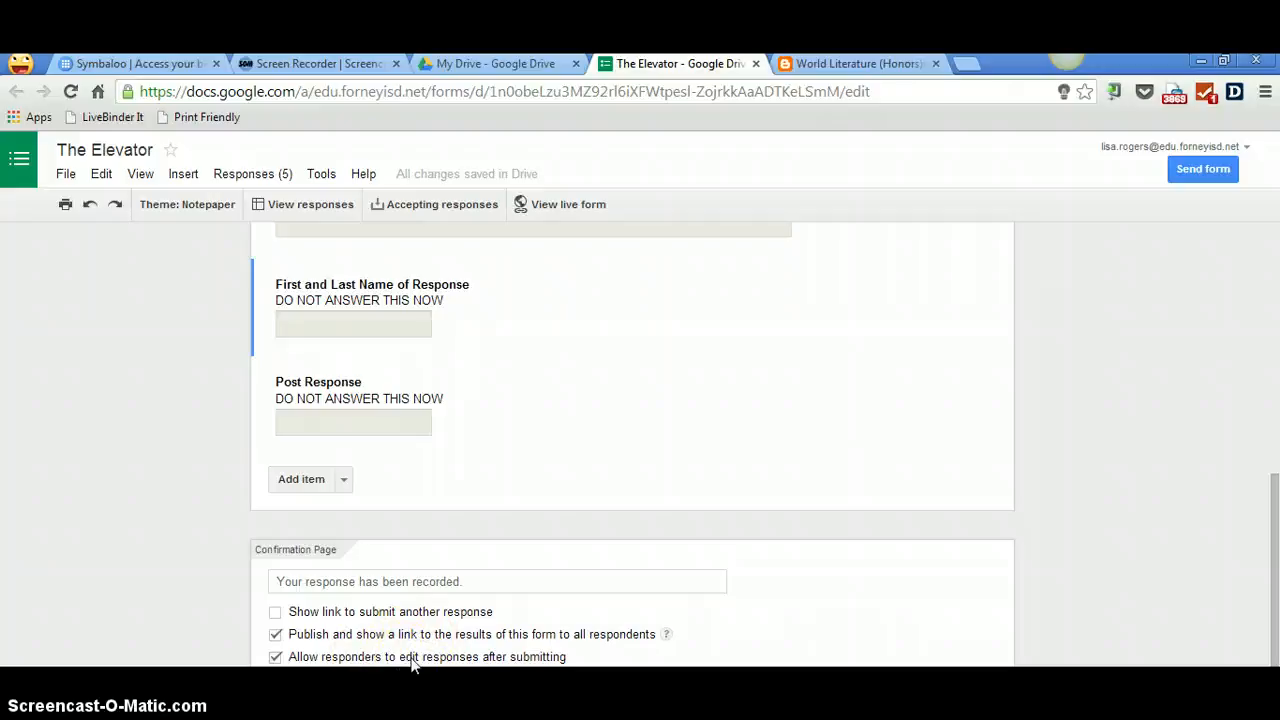
{"action": "left_click", "coordinate": [568, 204]}
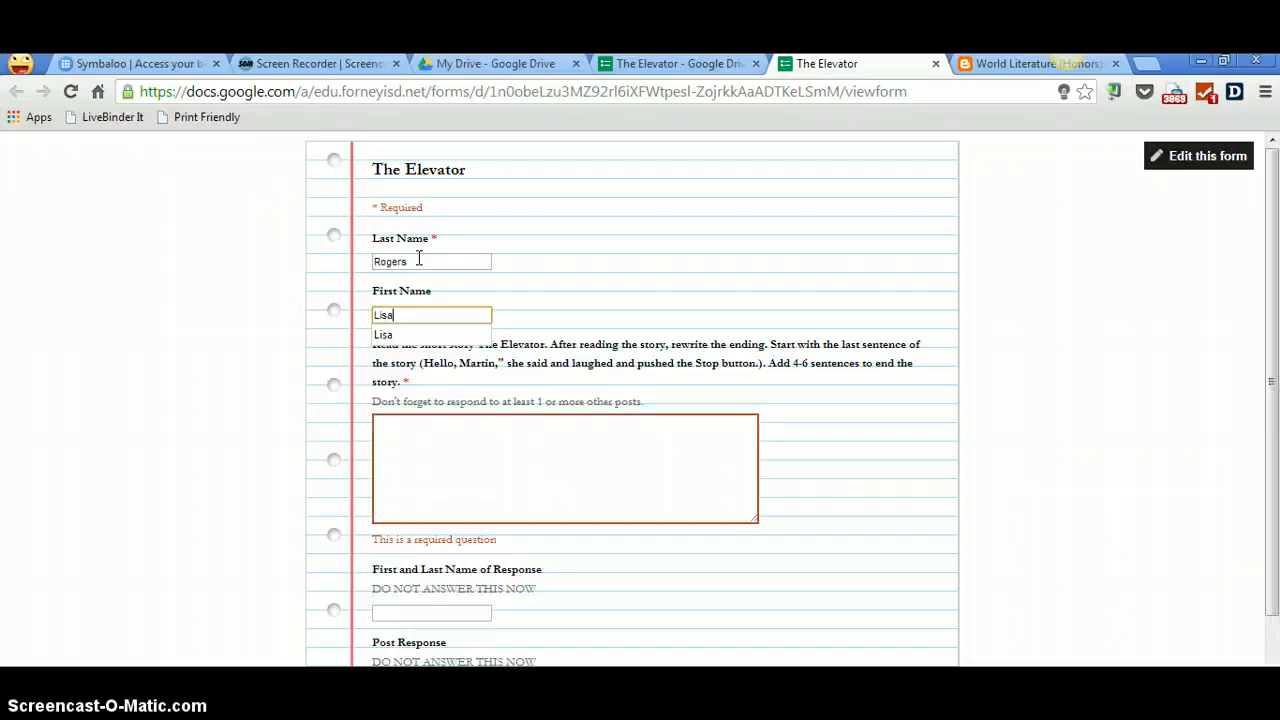
{"action": "scroll", "scroll_direction": "down", "scroll_amount": 3}
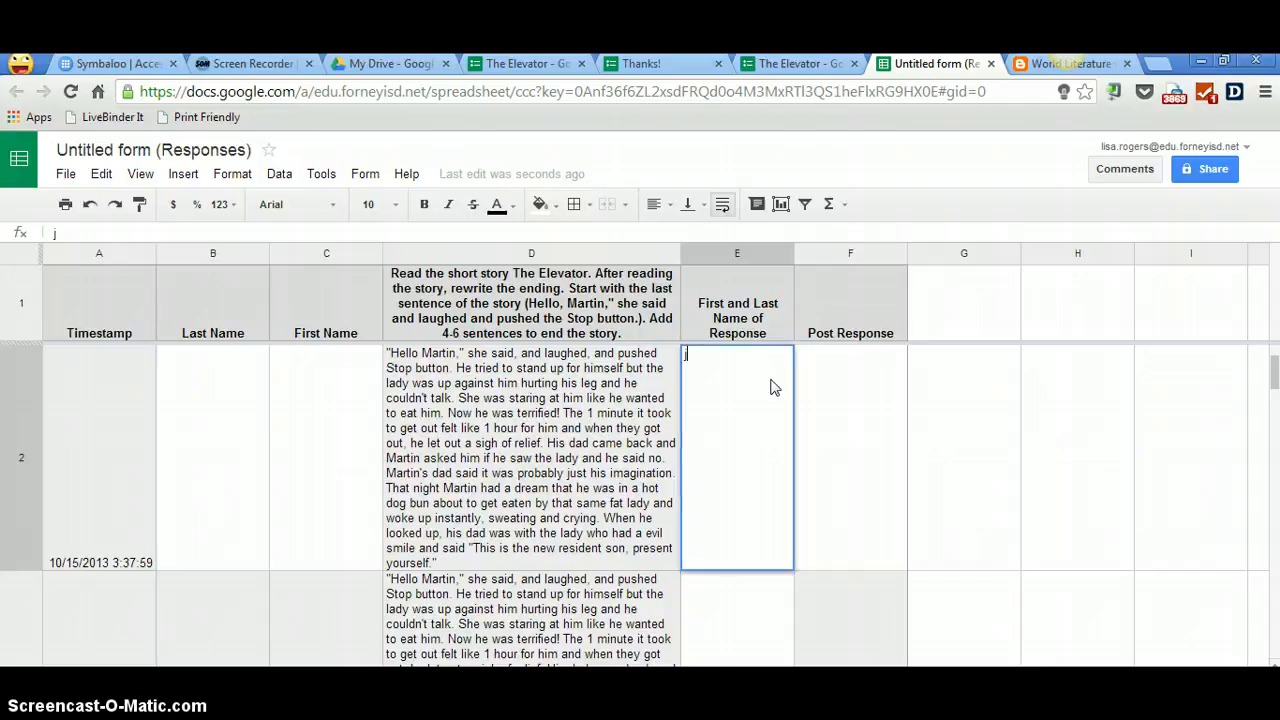
Enter the post response 'GREAT' beside the first responder row in the linked sheet
{"action": "type", "text": "GREAT"}
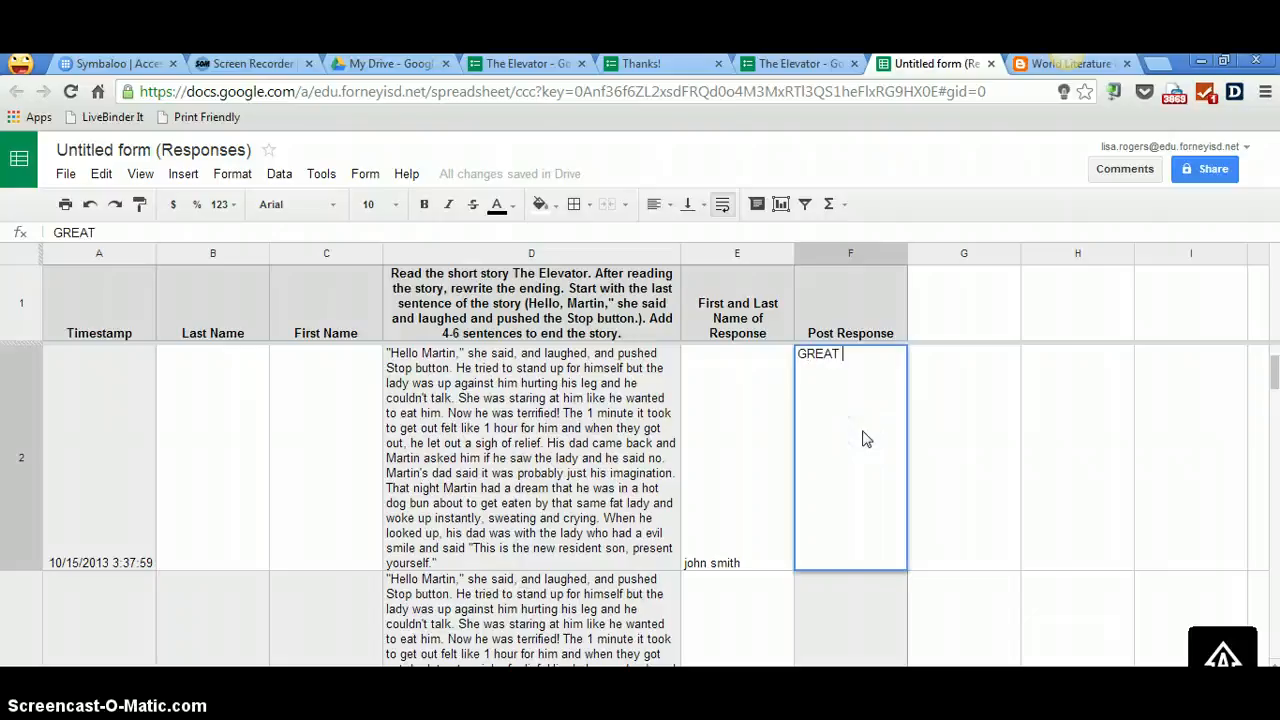